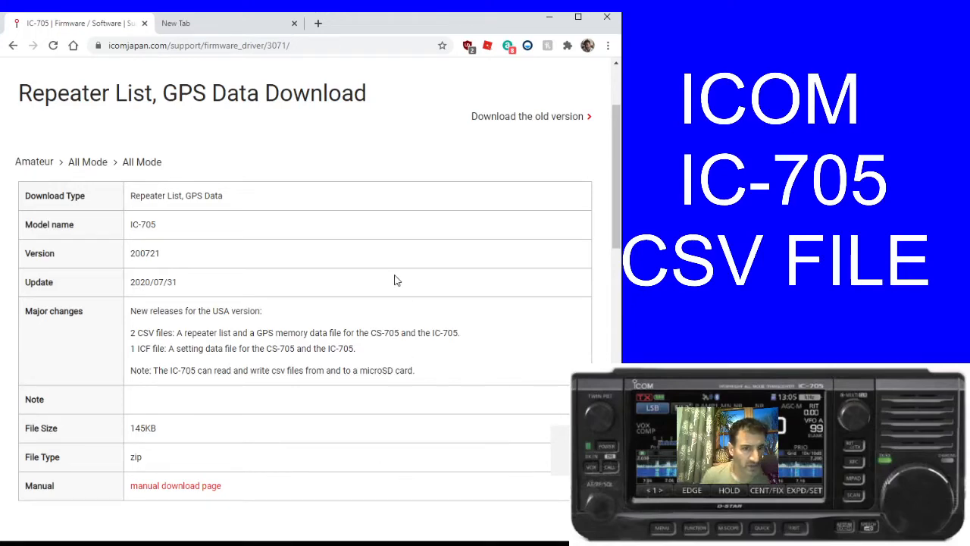
# Agree to Icom's terms, download the IC-705 repeater list and GPS zip (145KB) and open it
pyautogui.scroll(3)
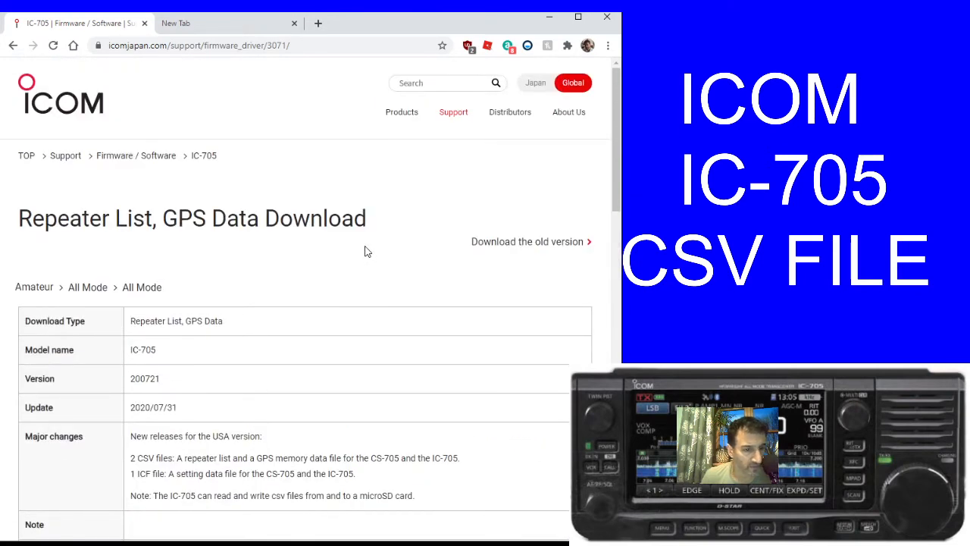
pyautogui.moveTo(258, 185)
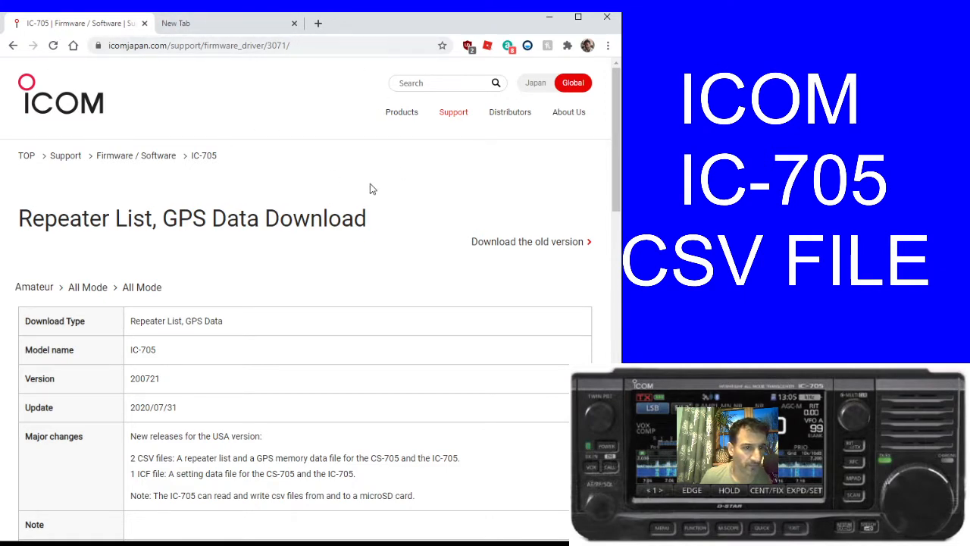
pyautogui.scroll(-3)
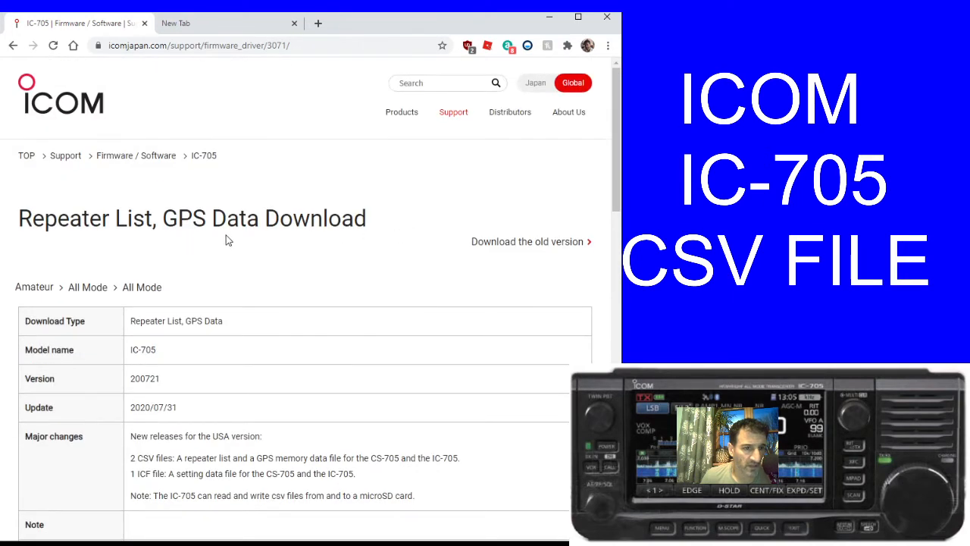
pyautogui.moveTo(311, 240)
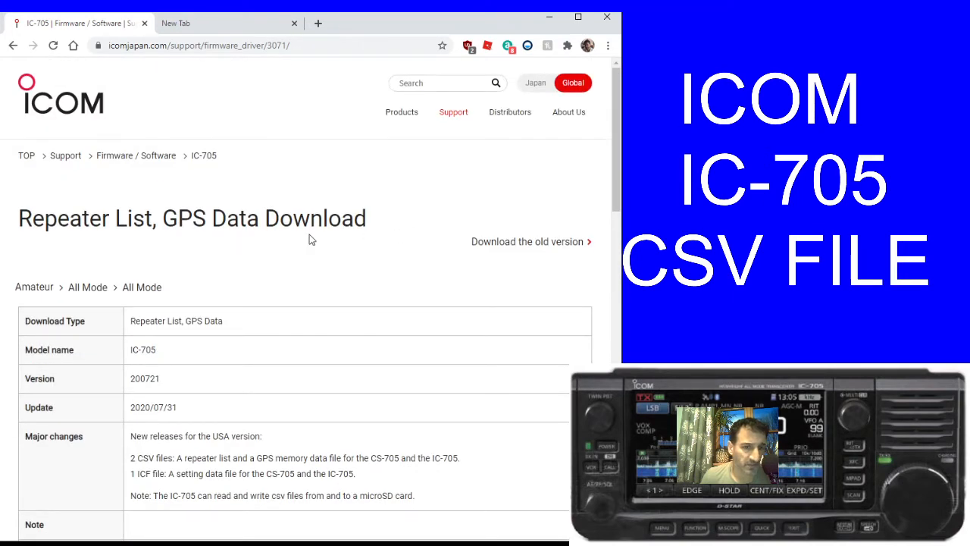
pyautogui.scroll(-3)
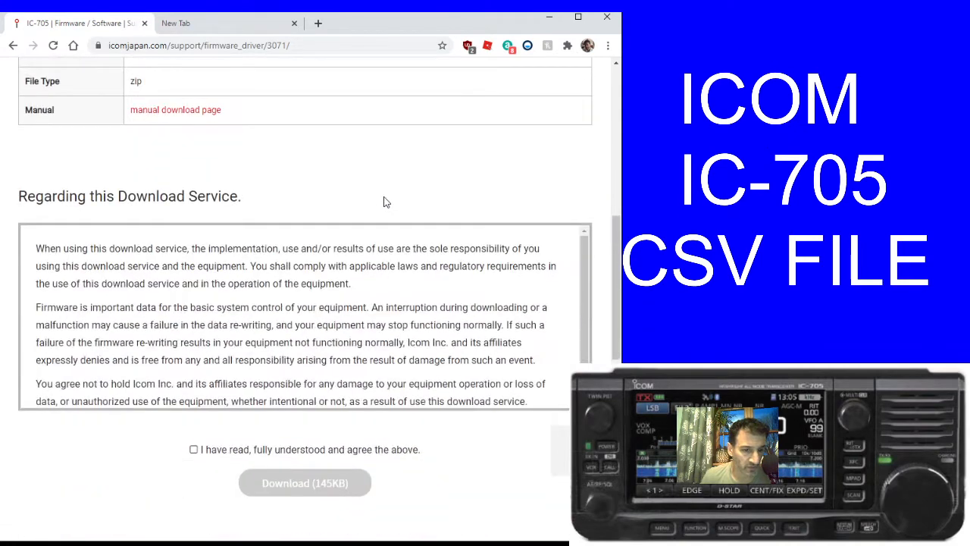
pyautogui.click(194, 449)
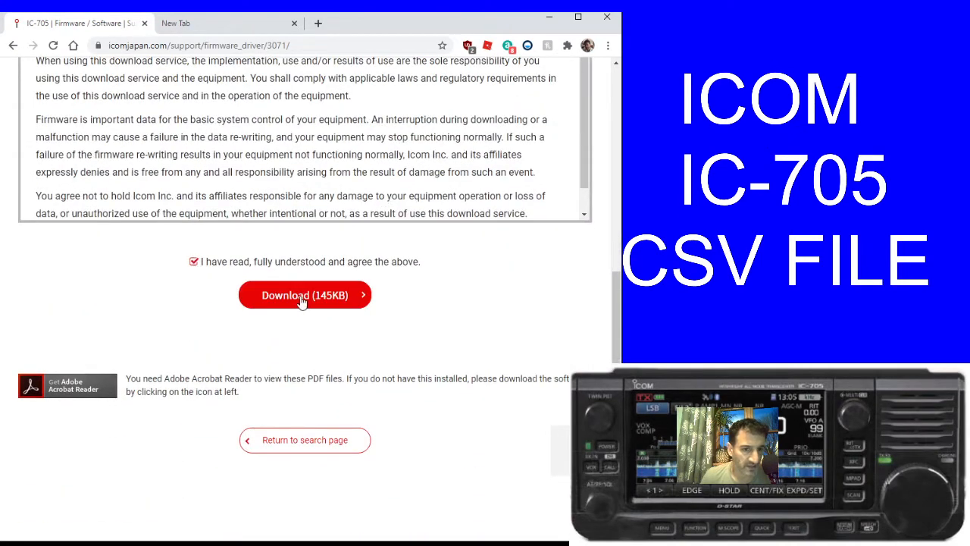
pyautogui.click(304, 294)
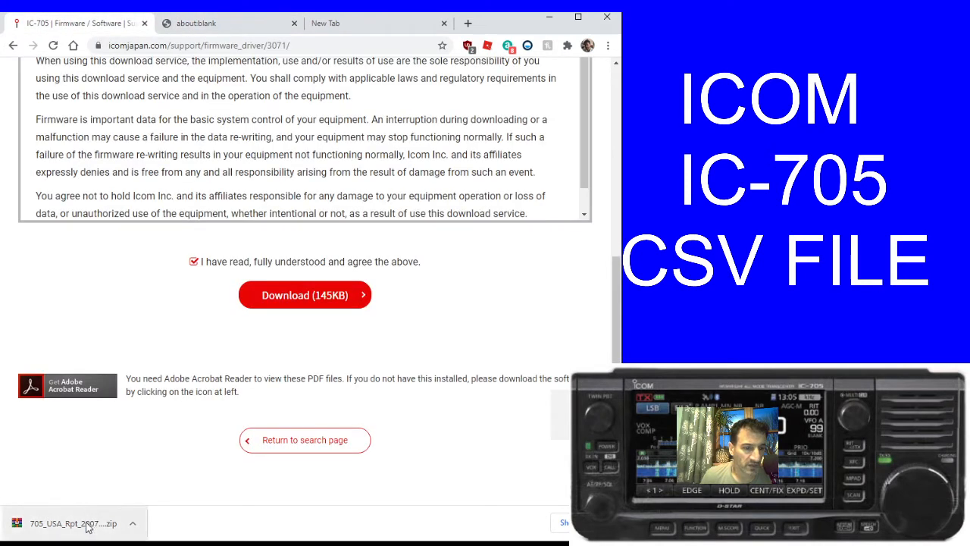
pyautogui.click(73, 523)
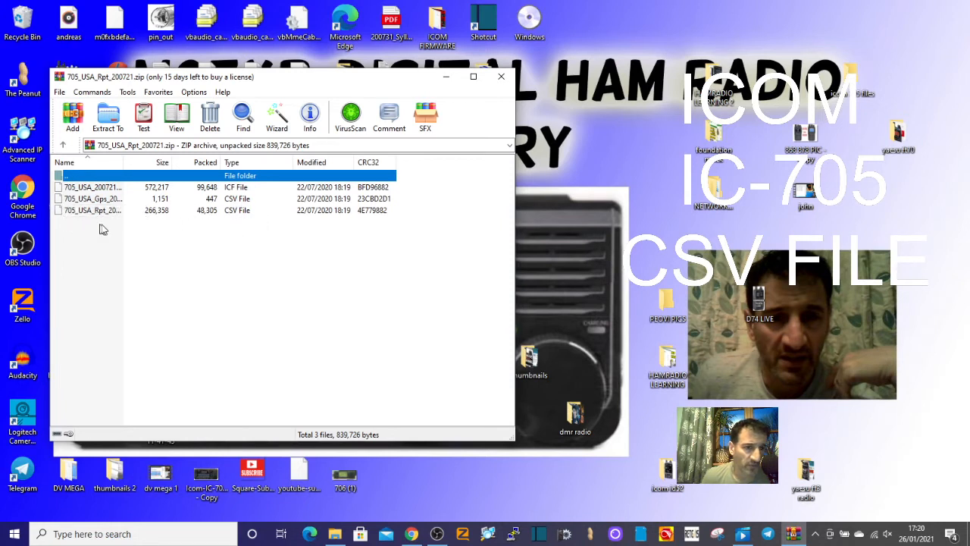
pyautogui.moveTo(222, 233)
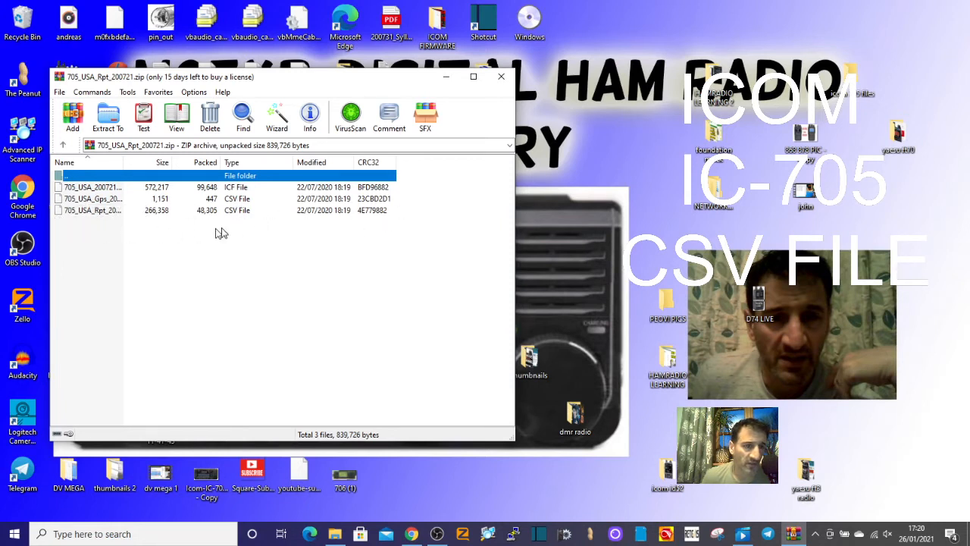
pyautogui.moveTo(286, 210)
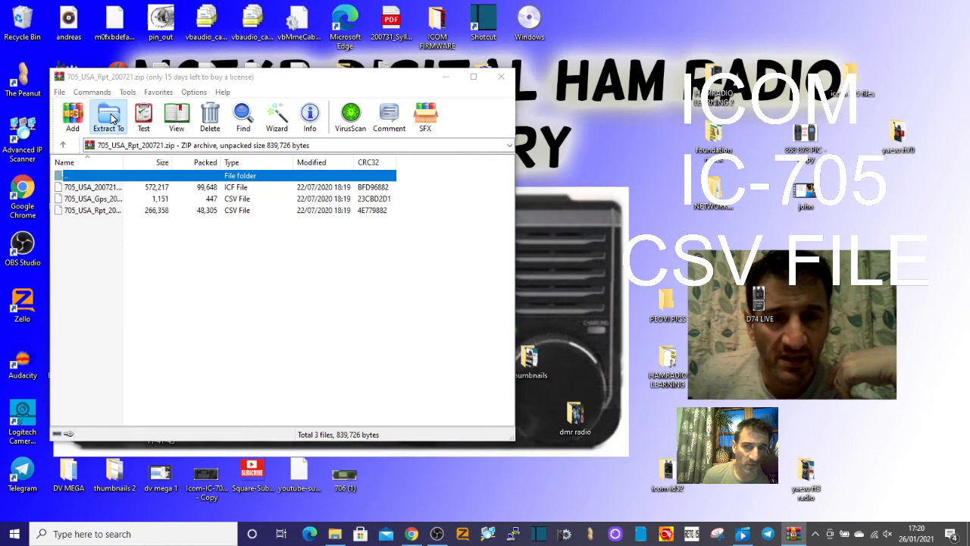
# Extract the ICF and two CSV files into the desktop 'icom 705 files' folder via Extract To
pyautogui.click(109, 118)
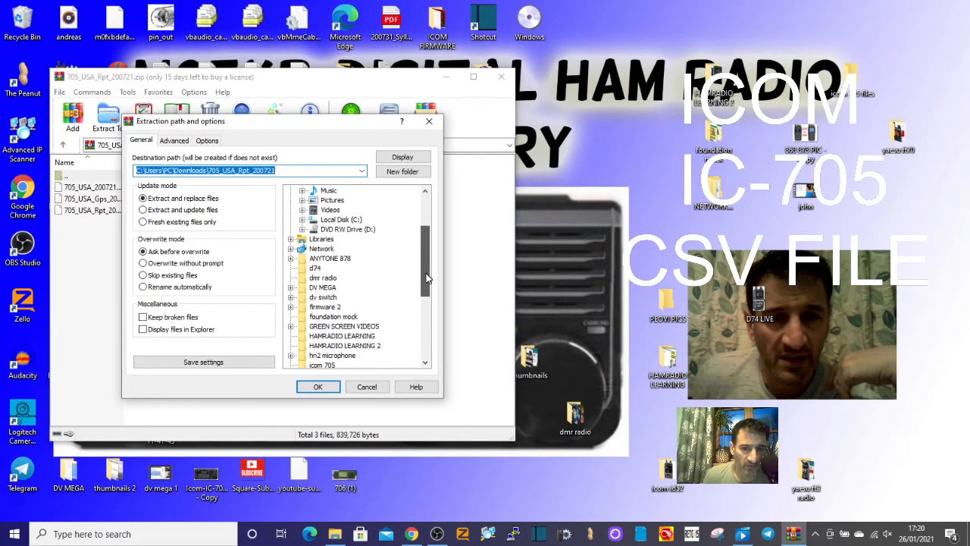
pyautogui.scroll(-3)
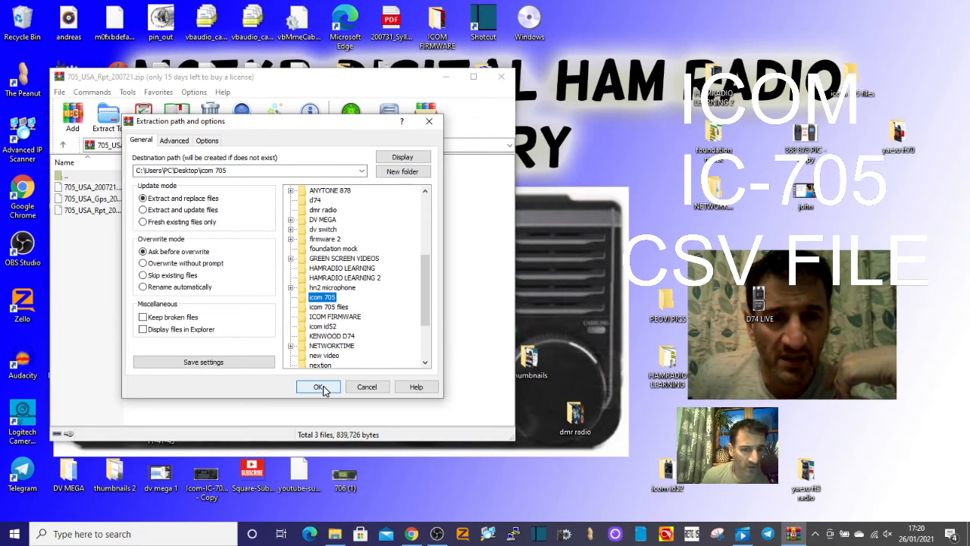
pyautogui.click(329, 306)
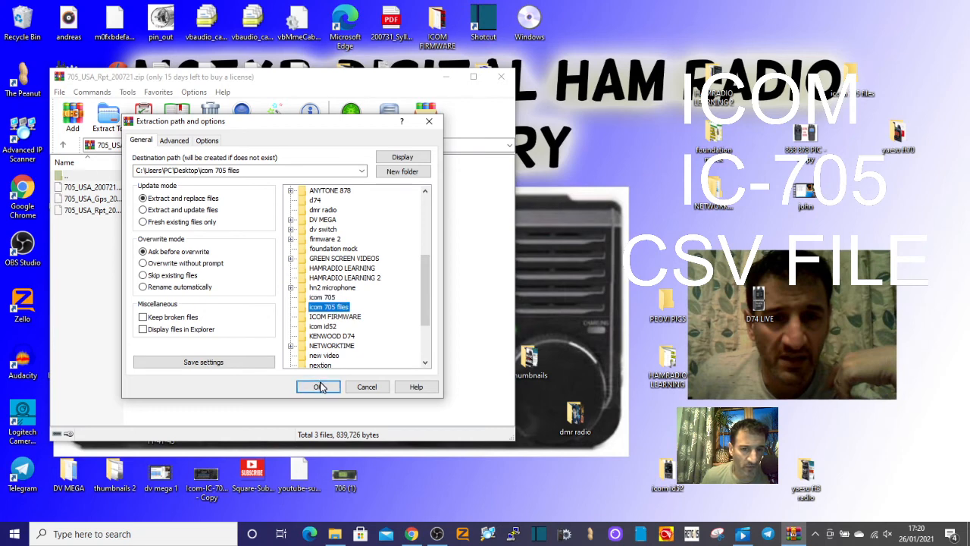
pyautogui.click(318, 387)
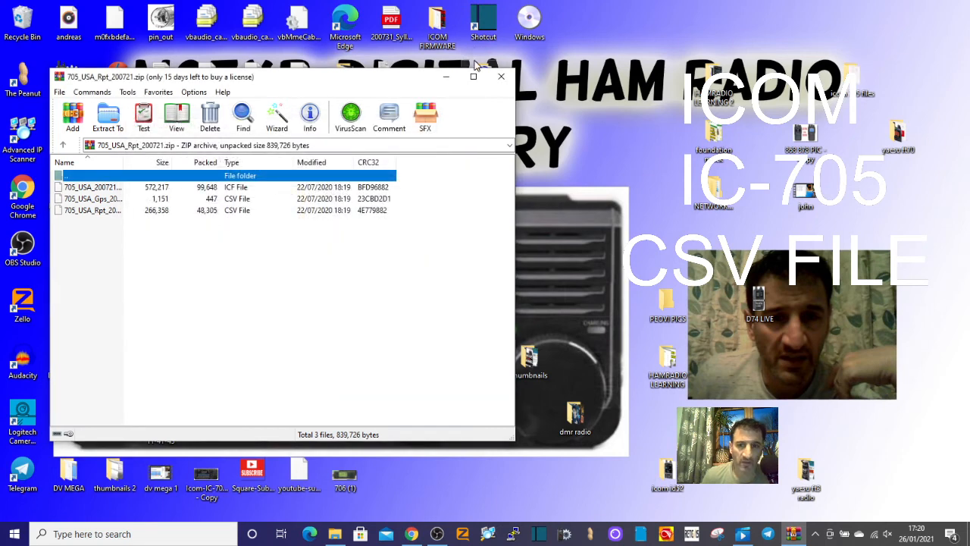
# Close WinRAR and view the extracted ICF and CSV files in the 'icom 705 files' desktop folder
pyautogui.click(500, 75)
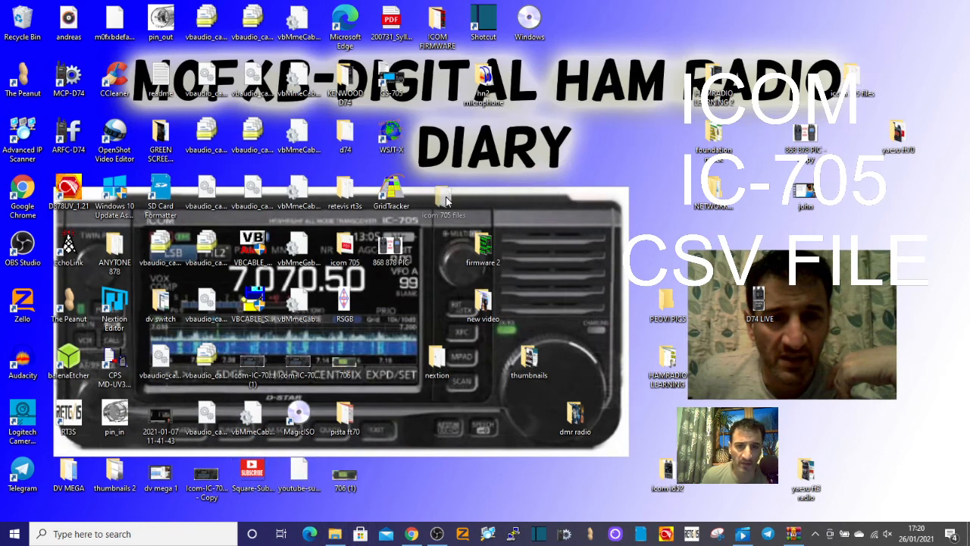
pyautogui.click(438, 196)
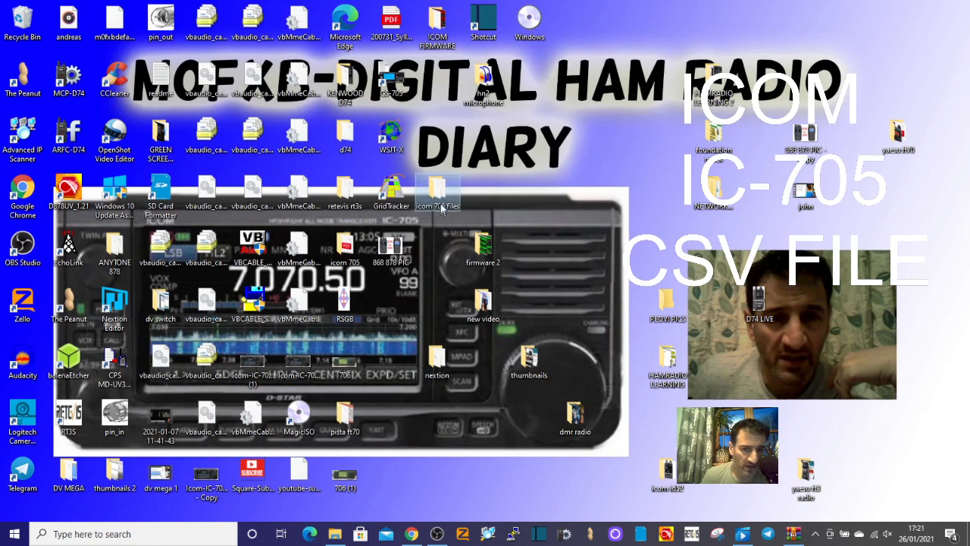
pyautogui.doubleClick(436, 191)
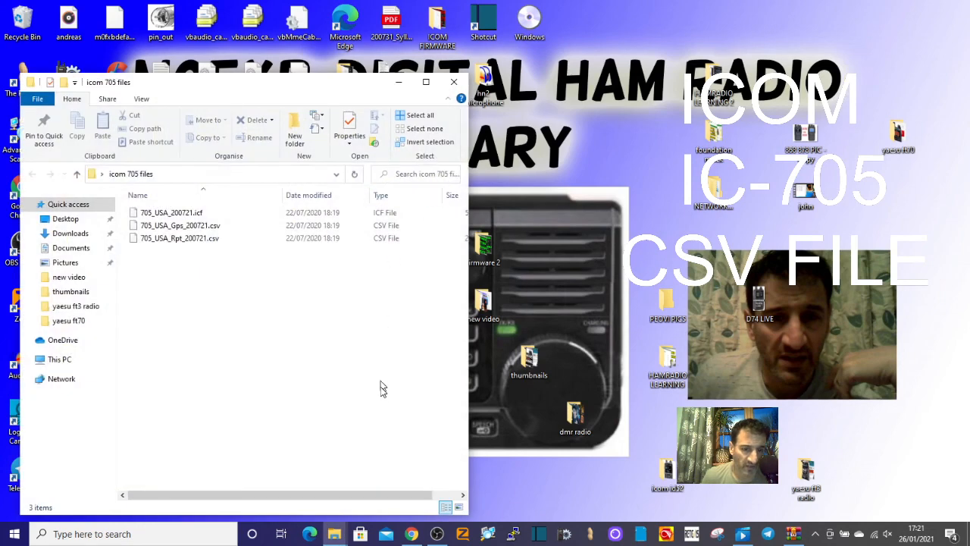
pyautogui.click(436, 533)
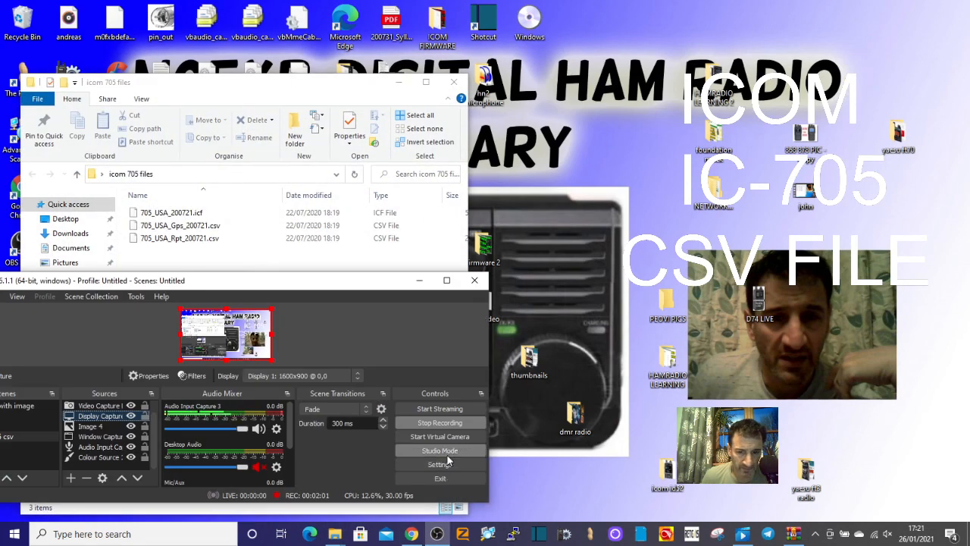